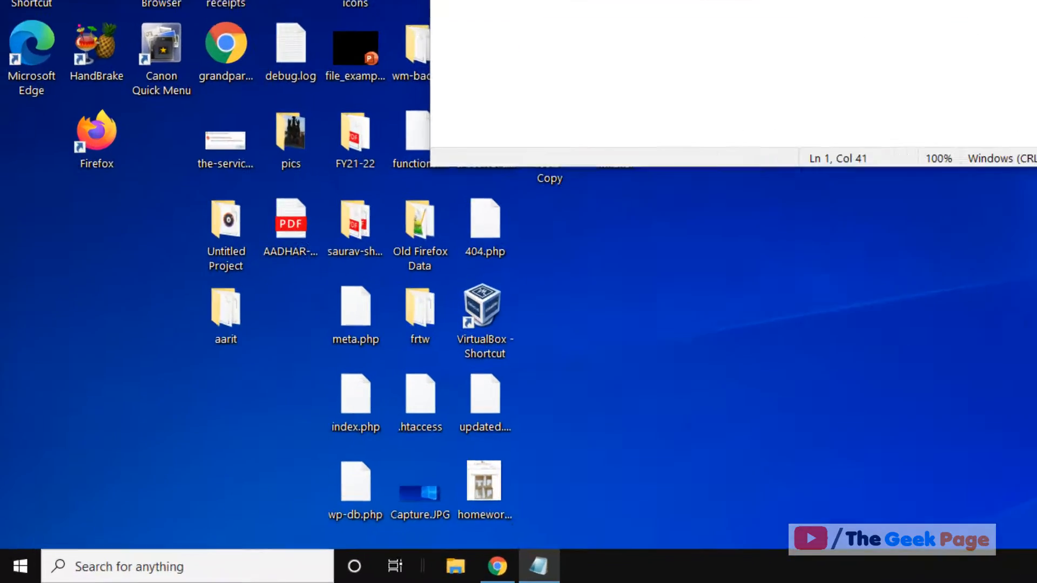
Step: Search for 'registry Editor' and launch it from the search results
{"action": "type", "text": "registry Editor"}
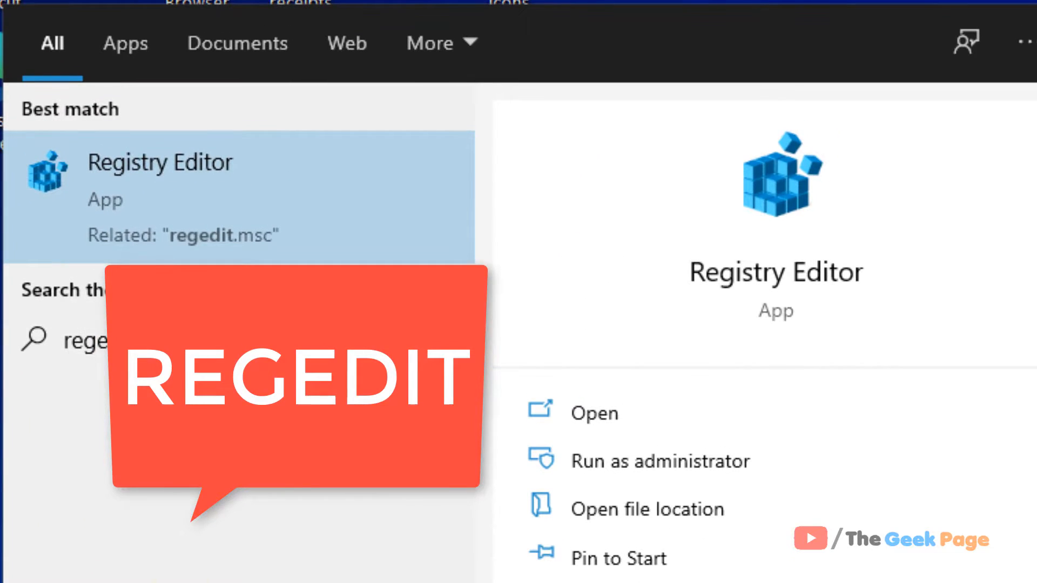
{"action": "left_click", "coordinate": [659, 461]}
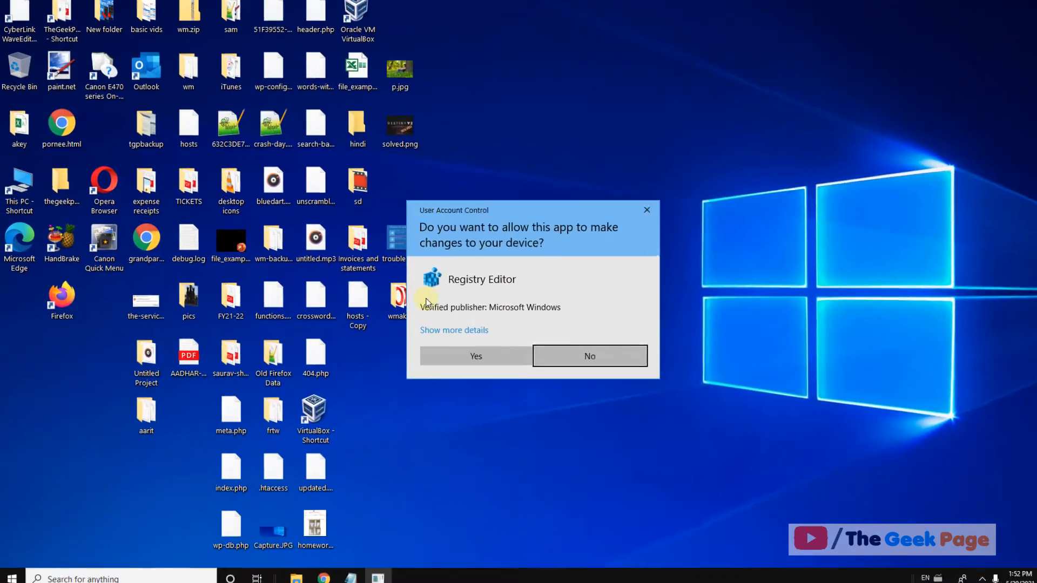
Step: Allow Registry Editor, then export the Ole branch to Desktop as 'regbackup'
{"action": "left_click", "coordinate": [475, 356]}
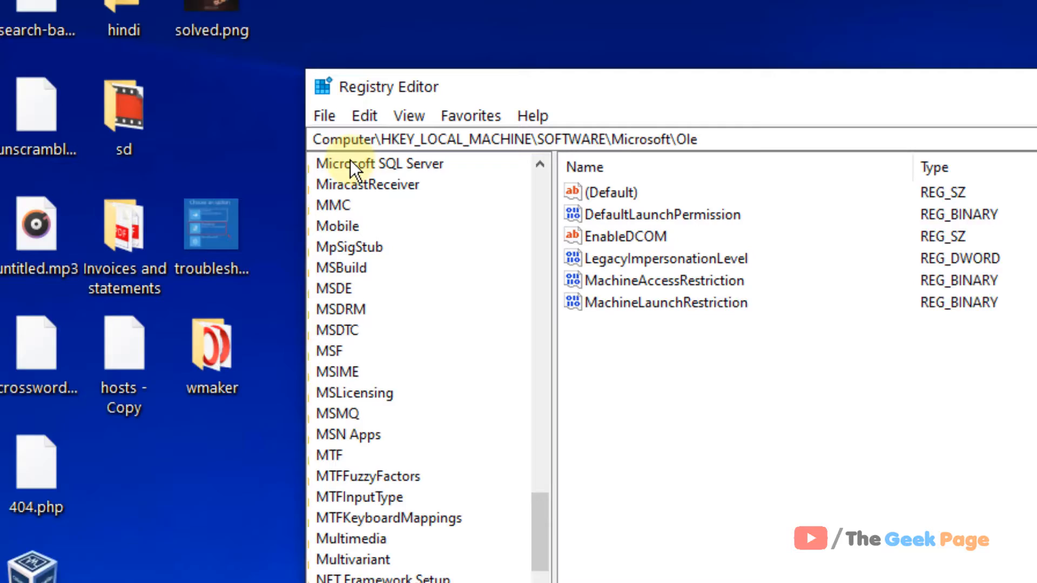
{"action": "left_click_drag", "start_coordinate": [390, 86], "coordinate": [350, 44]}
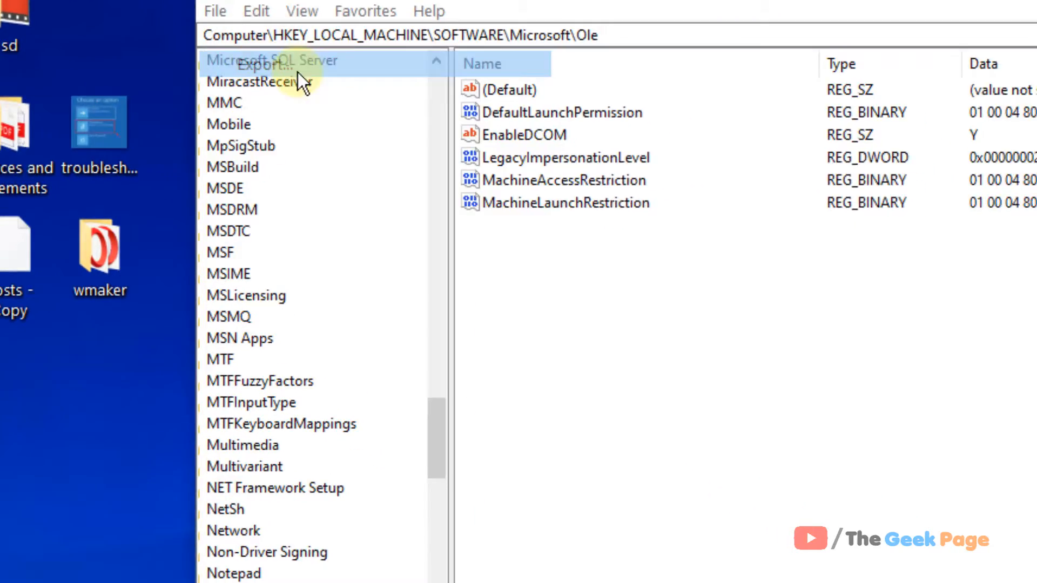
{"action": "left_click", "coordinate": [262, 65]}
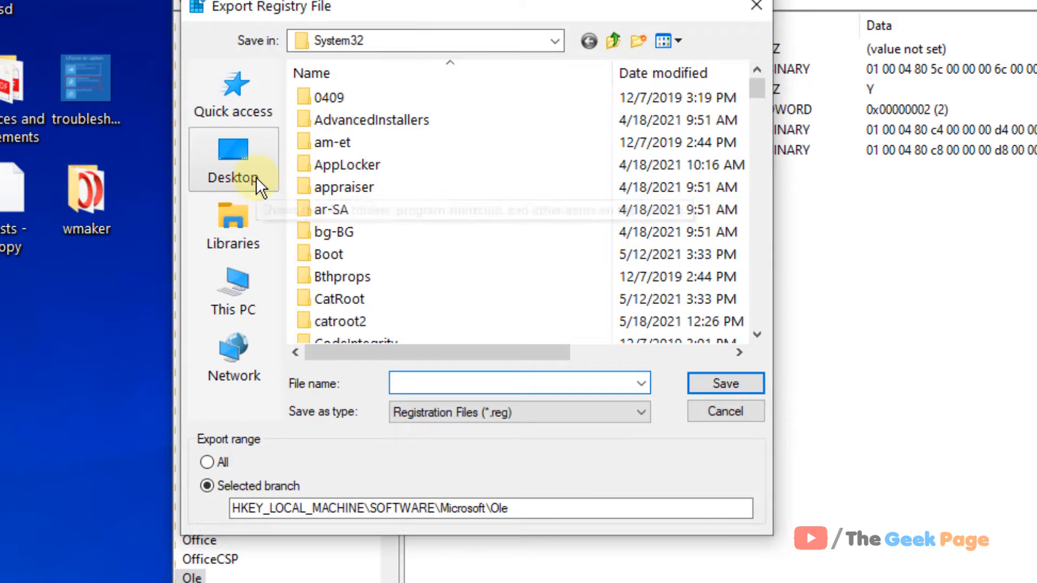
{"action": "left_click", "coordinate": [233, 158]}
{"action": "type", "text": "regbackup"}
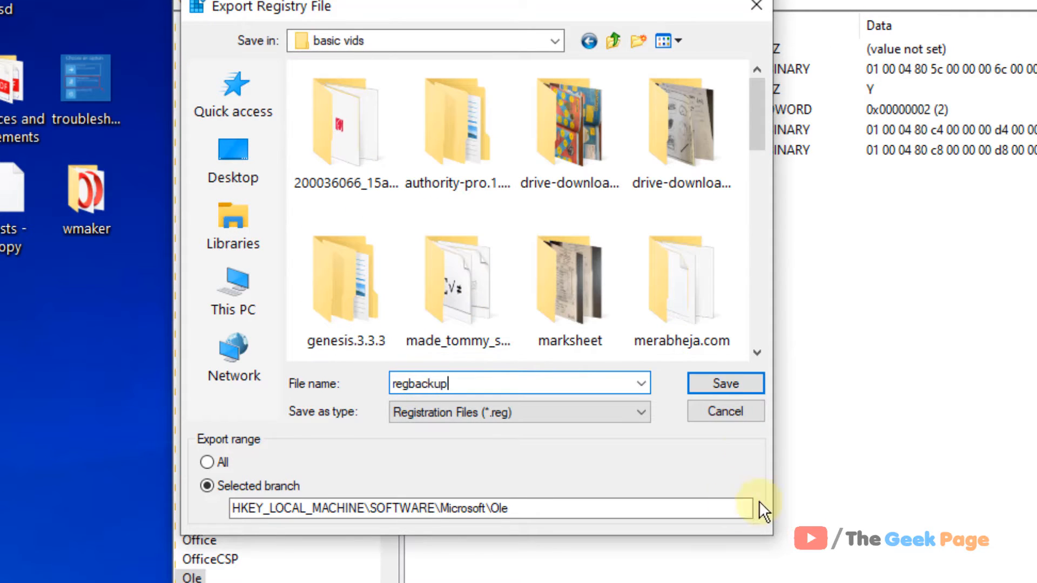
{"action": "left_click", "coordinate": [725, 384]}
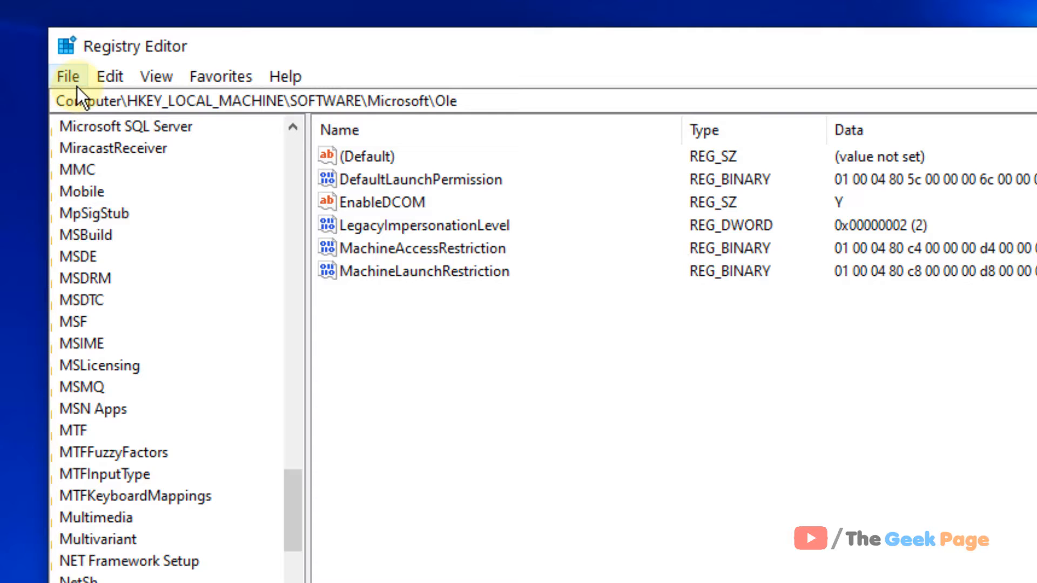
{"action": "left_click", "coordinate": [68, 75]}
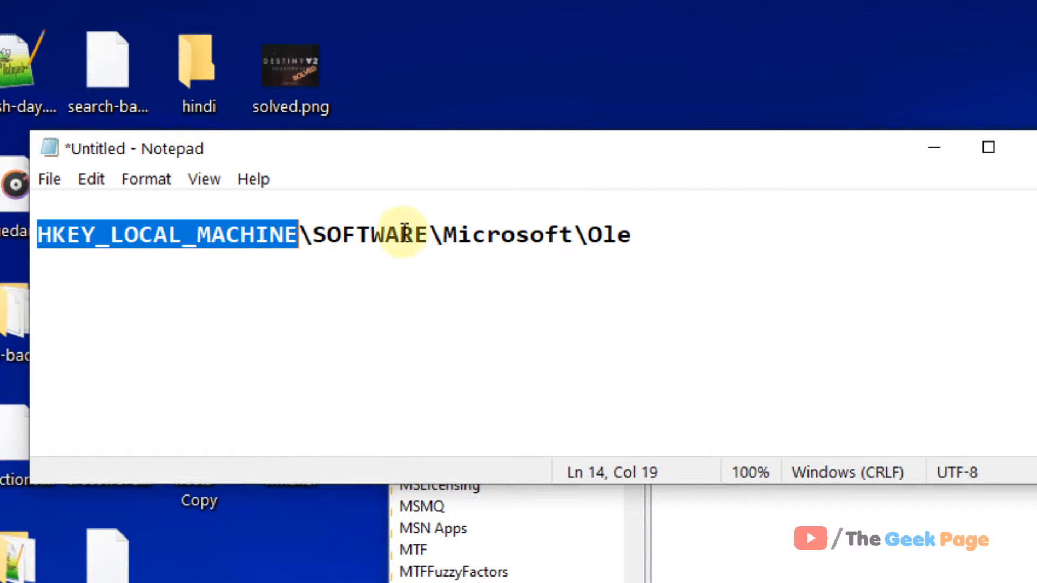
{"action": "double_click", "coordinate": [609, 235]}
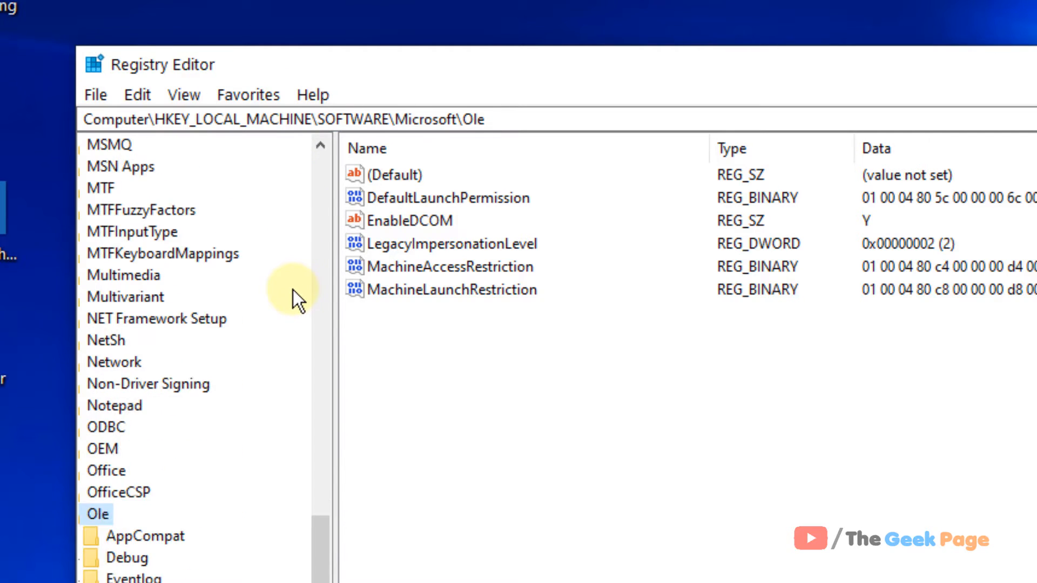
{"action": "scroll", "scroll_direction": "down", "scroll_amount": 3}
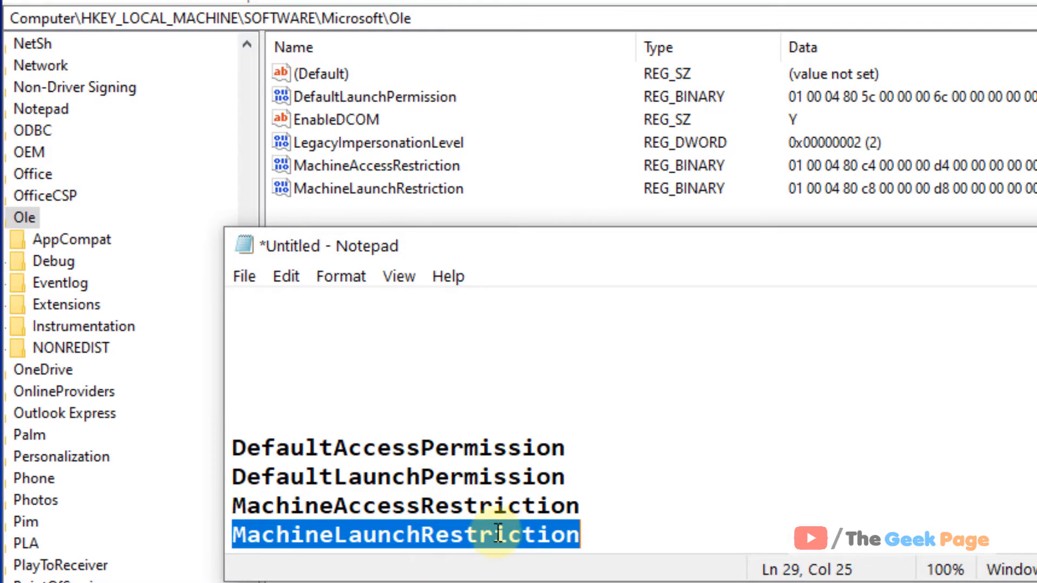
{"action": "mouse_move", "coordinate": [487, 406]}
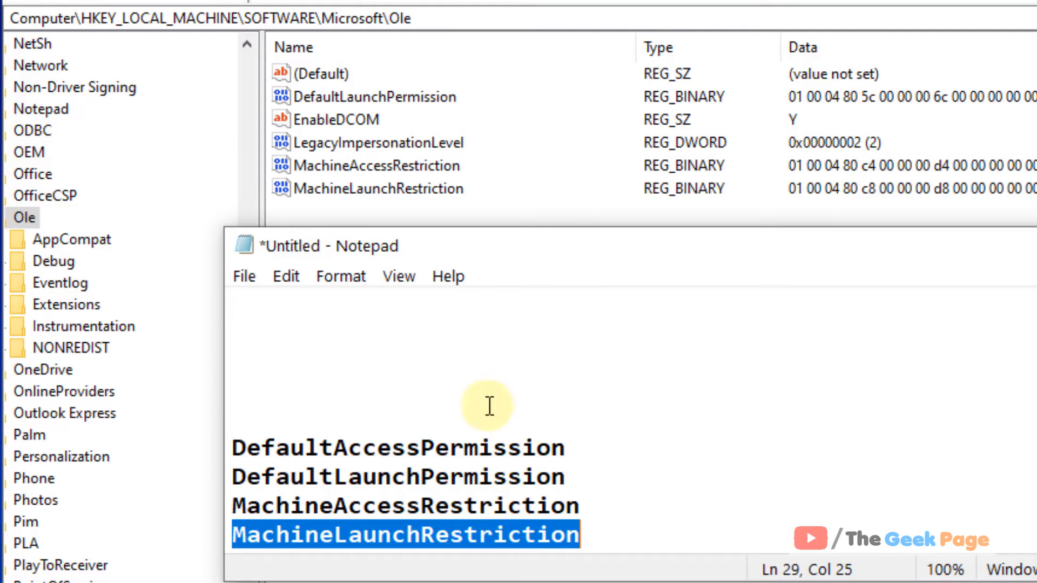
{"action": "mouse_move", "coordinate": [387, 164]}
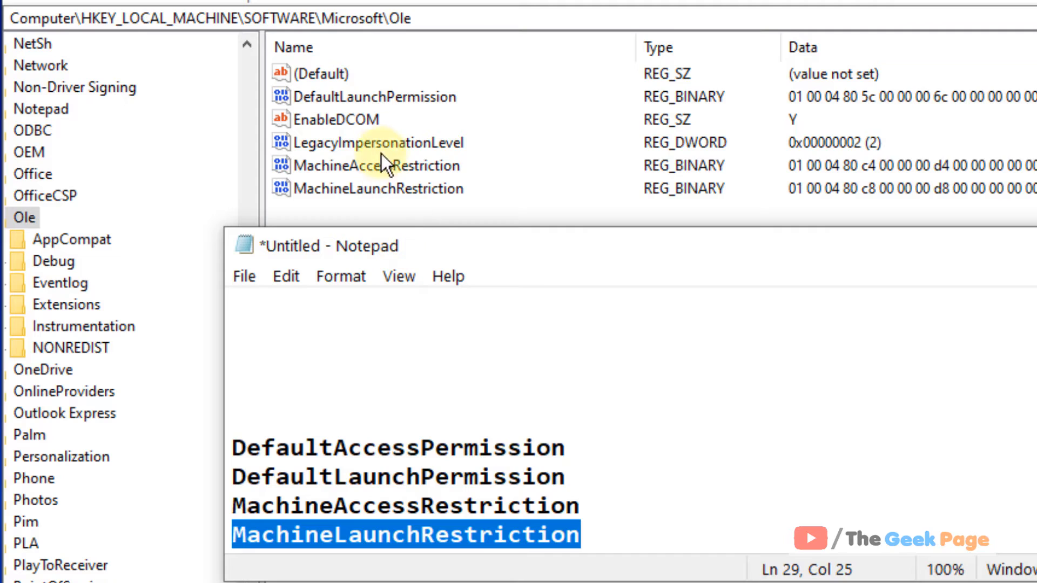
{"action": "right_click", "coordinate": [374, 96]}
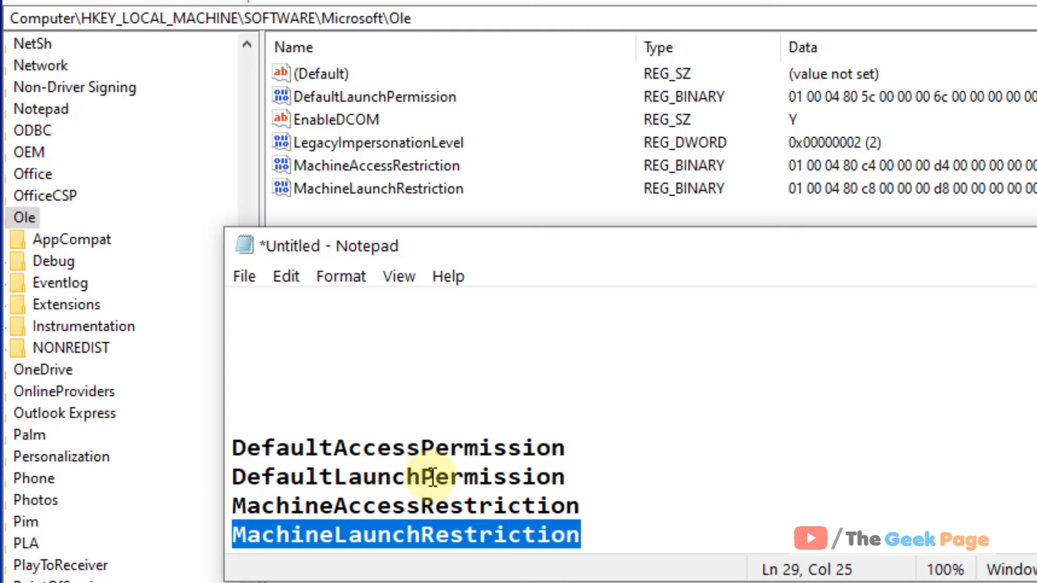
{"action": "mouse_move", "coordinate": [397, 471]}
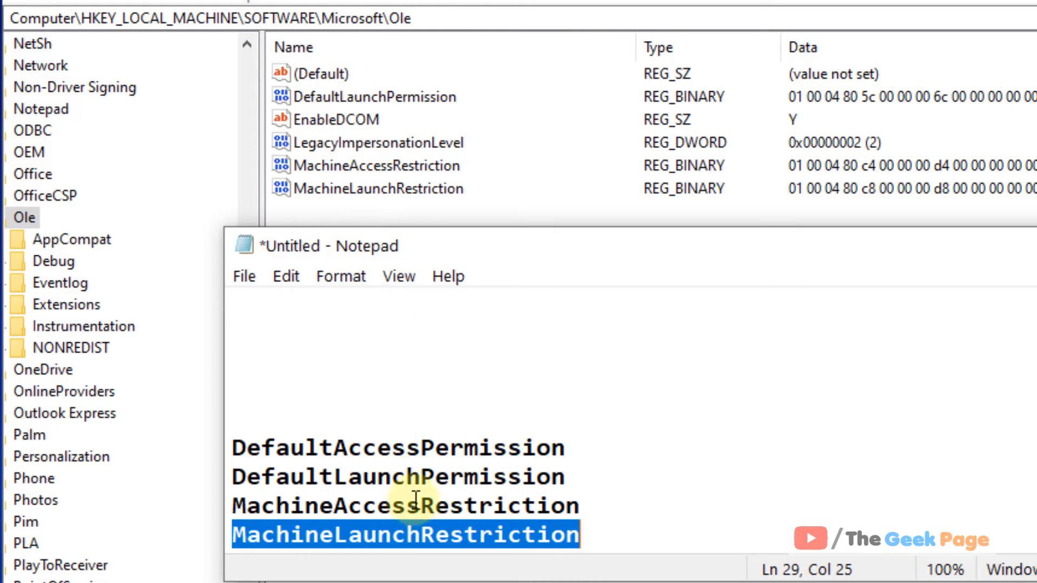
{"action": "left_click", "coordinate": [397, 457]}
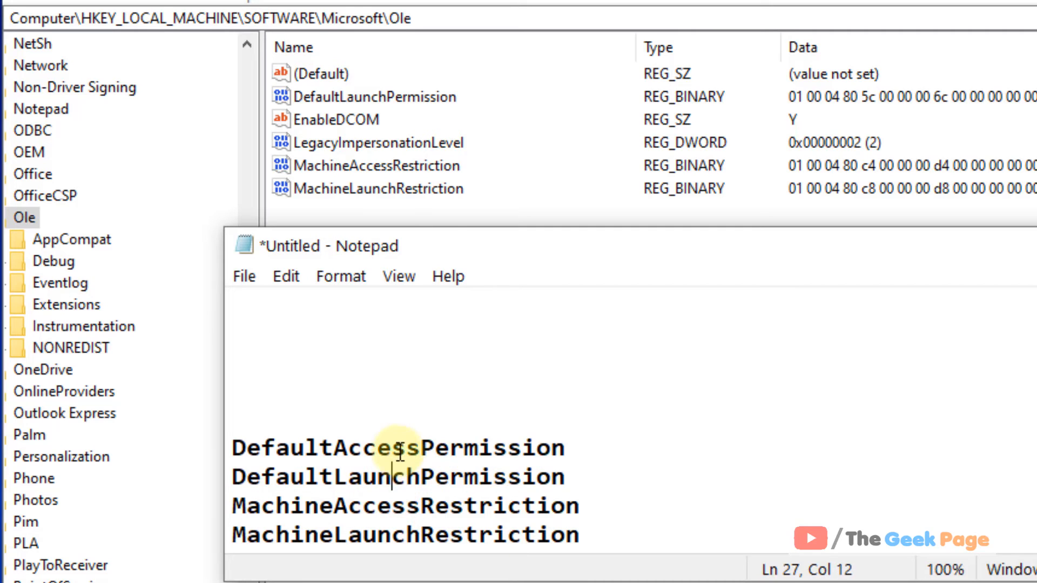
{"action": "left_click", "coordinate": [376, 97]}
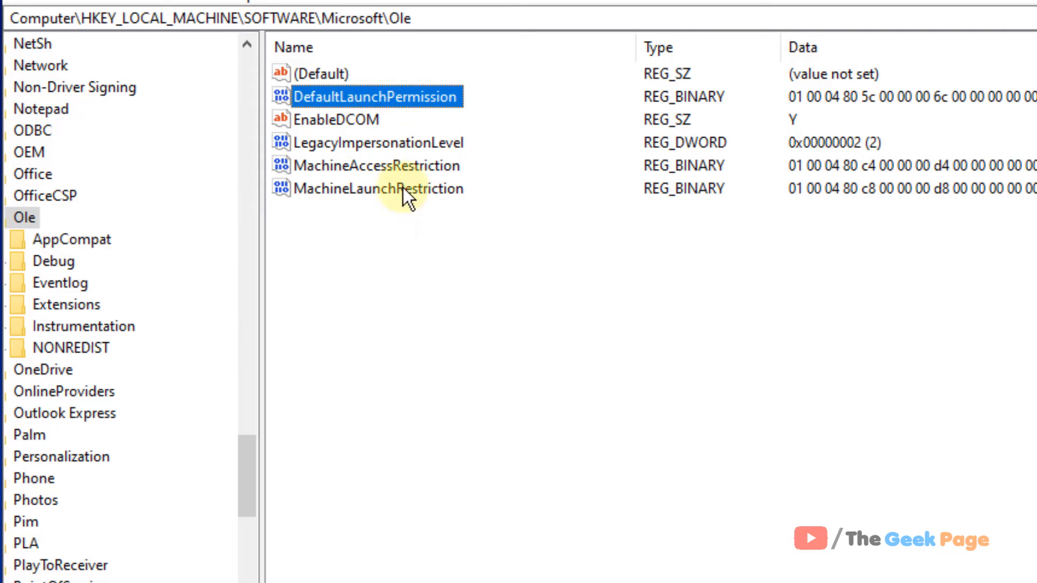
Step: Bring up the delete action for DefaultLaunchPermission, then open the Start menu to restart
{"action": "left_click", "coordinate": [368, 188]}
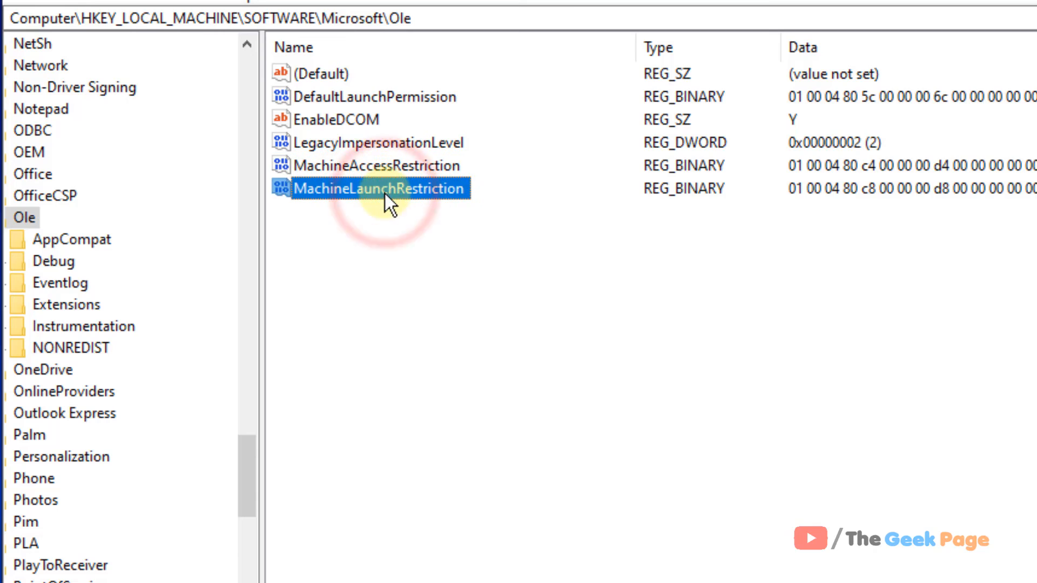
{"action": "left_click", "coordinate": [375, 97]}
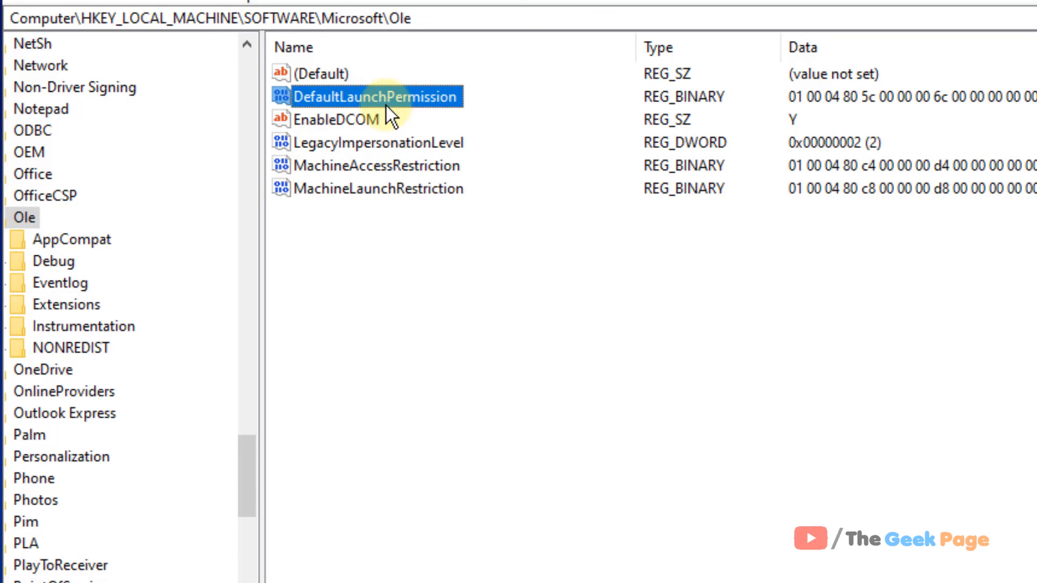
{"action": "right_click", "coordinate": [376, 97]}
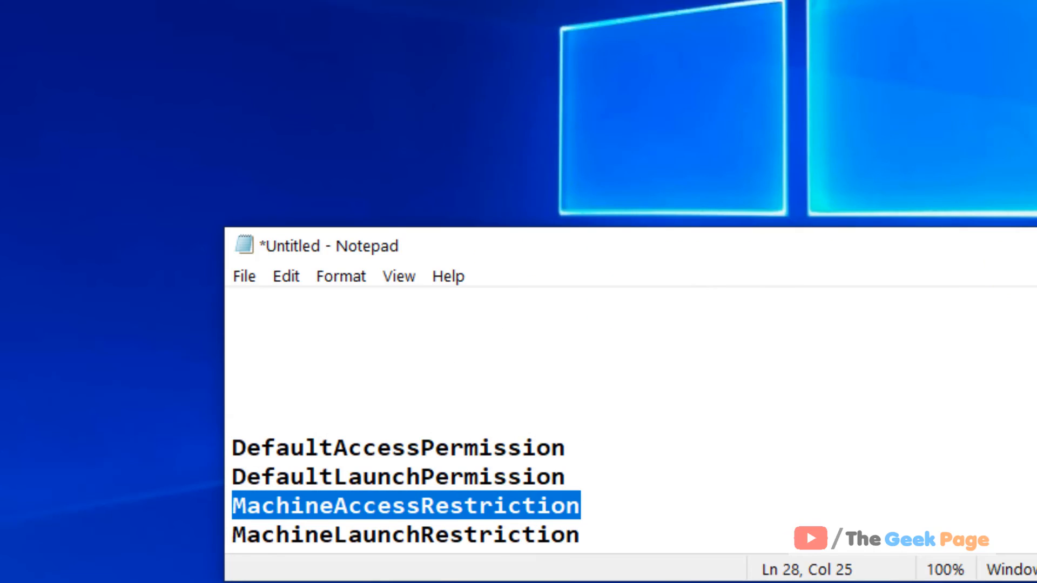
{"action": "left_click", "coordinate": [11, 573]}
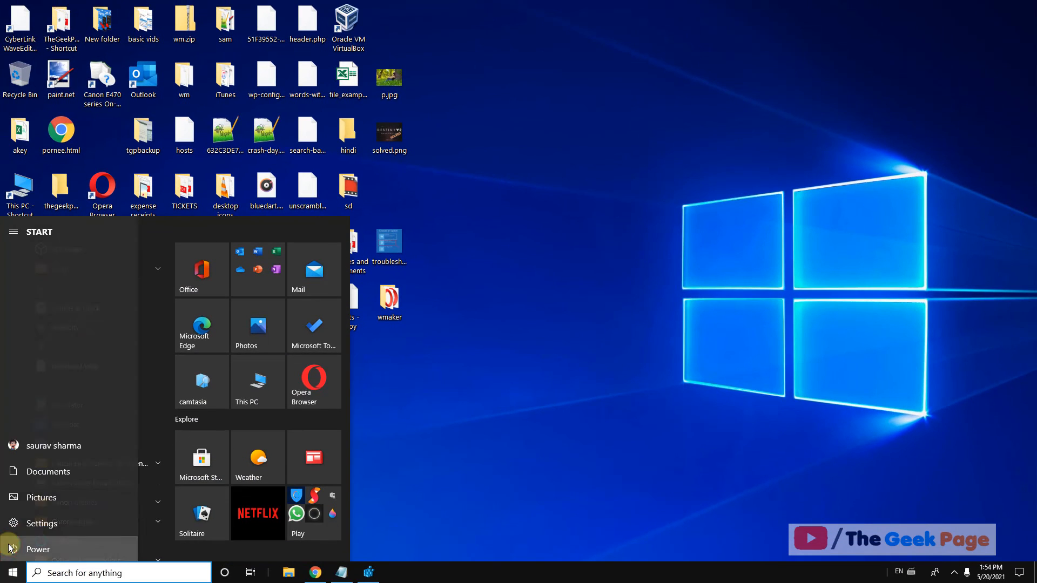
{"action": "mouse_move", "coordinate": [728, 383]}
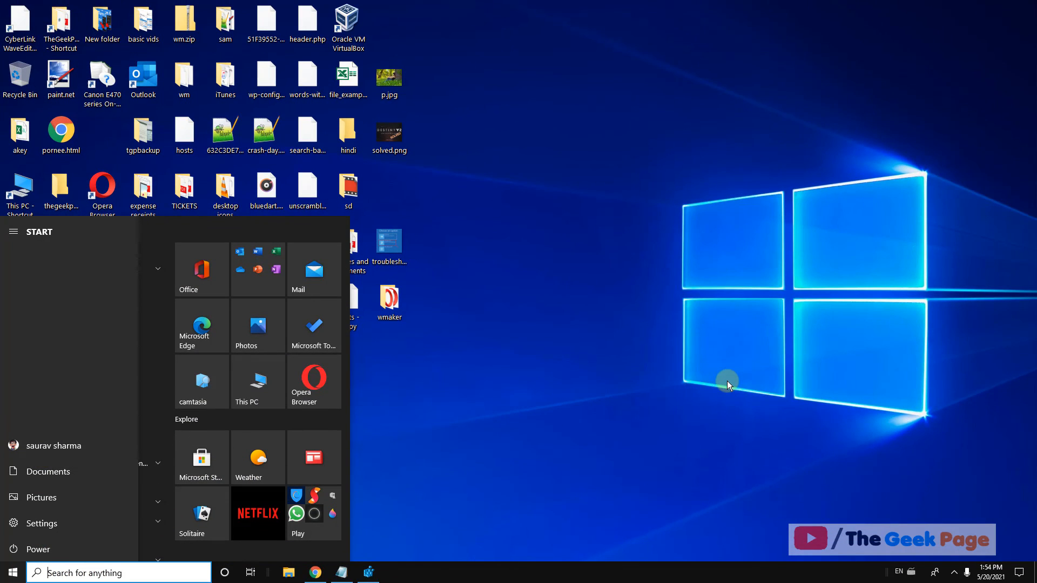